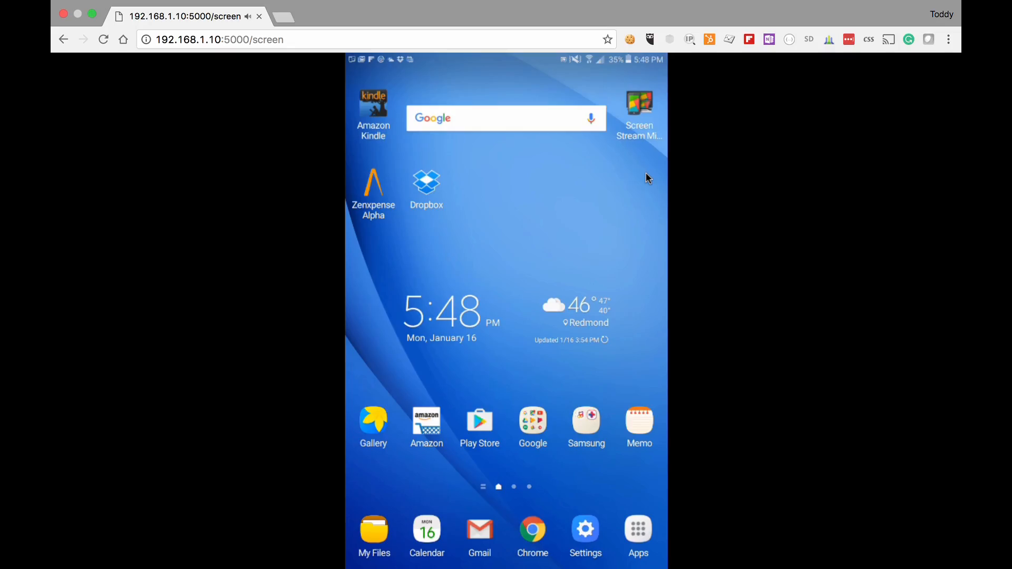
Launch the Zenxpense Alpha expense app from the Android home screen.
left_click(373, 182)
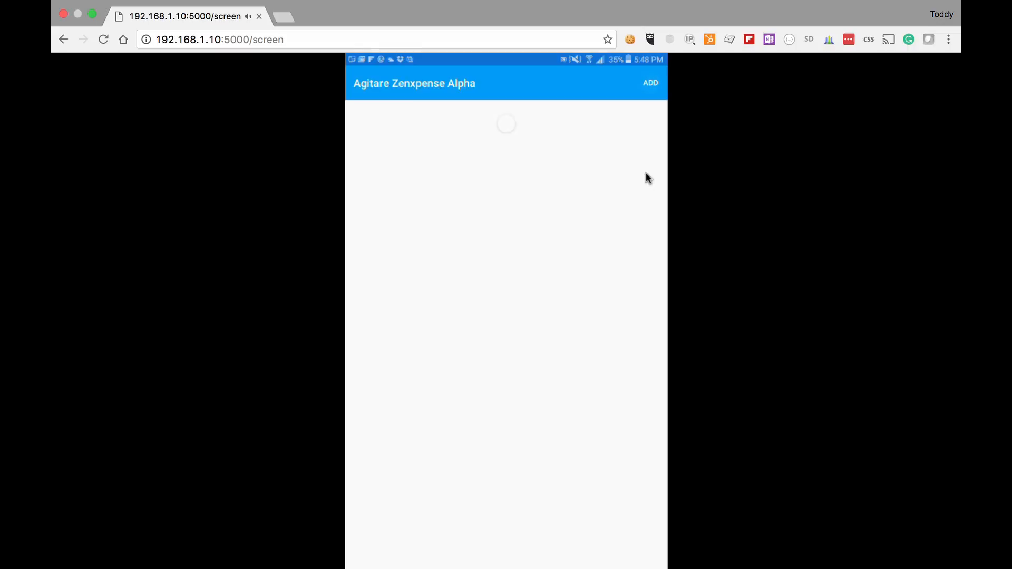
Add the photographed Trader Joe's receipt to the expense list, then begin a second receipt.
left_click(650, 82)
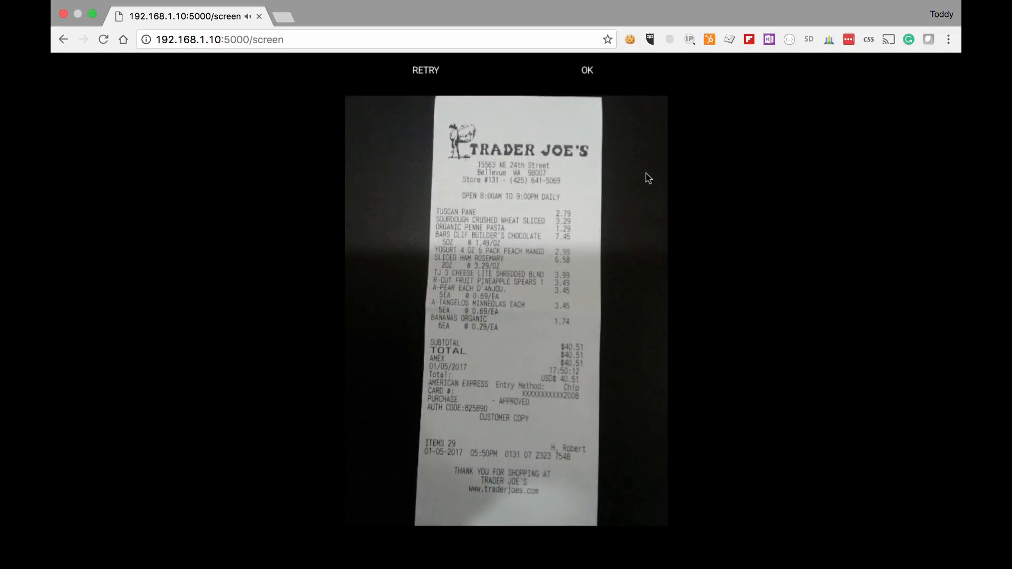
left_click(587, 70)
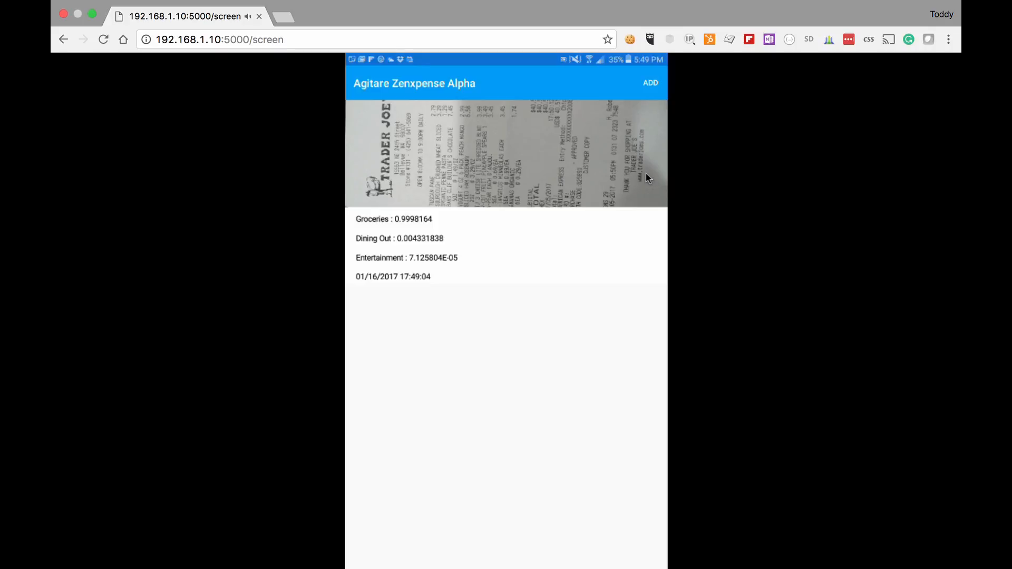
left_click(651, 82)
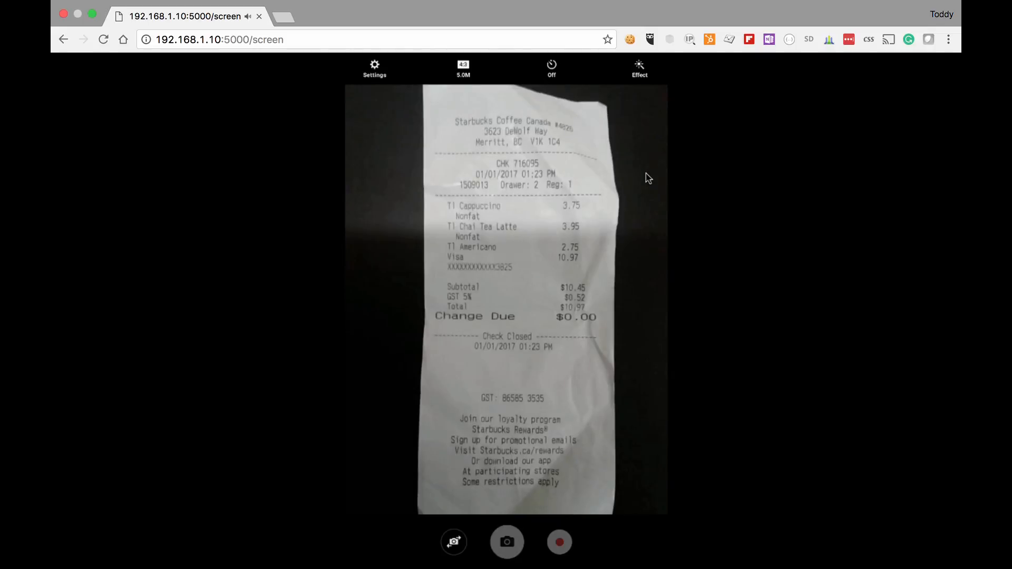
Photograph and accept the Starbucks receipt as a second expense, predicted Daily Snacks.
left_click(507, 542)
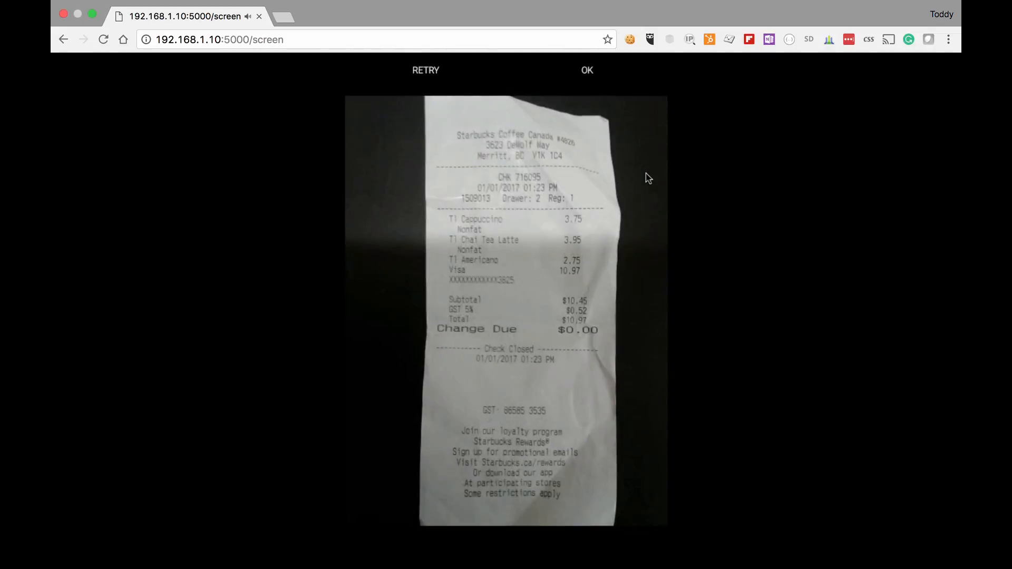
left_click(587, 70)
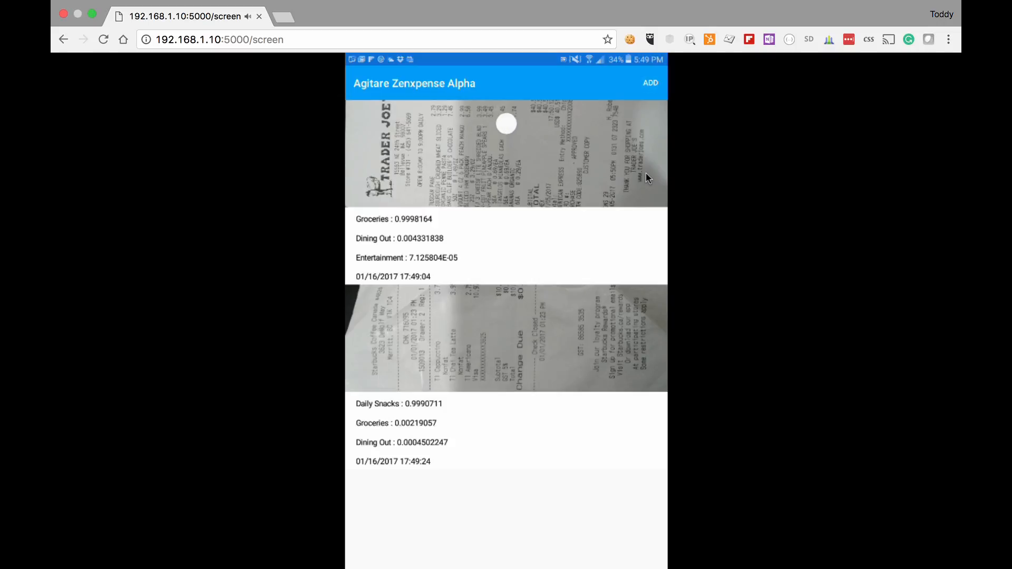
Photograph and accept the Chevron gas receipt as a third expense for categorising.
left_click(650, 82)
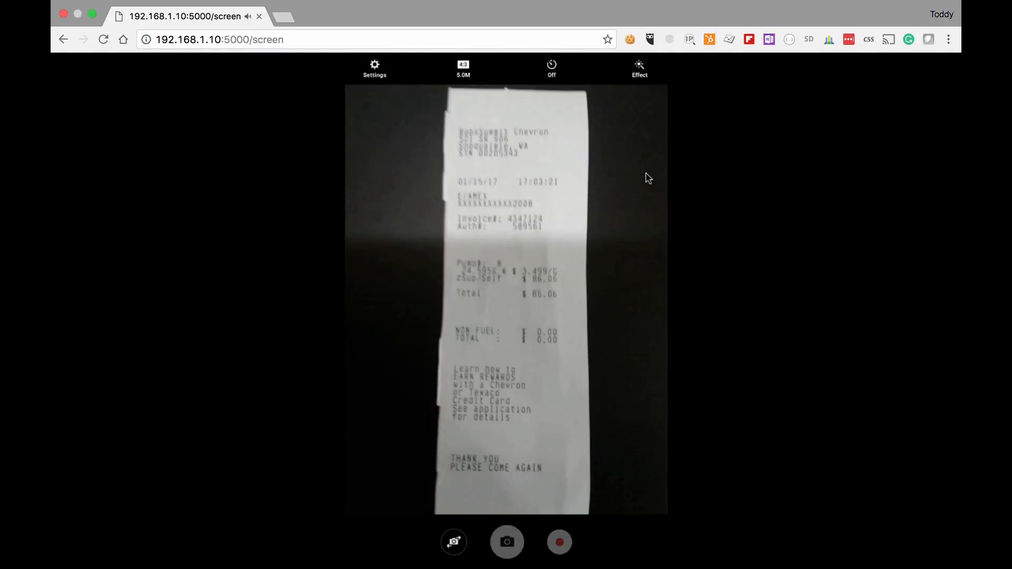
left_click(507, 542)
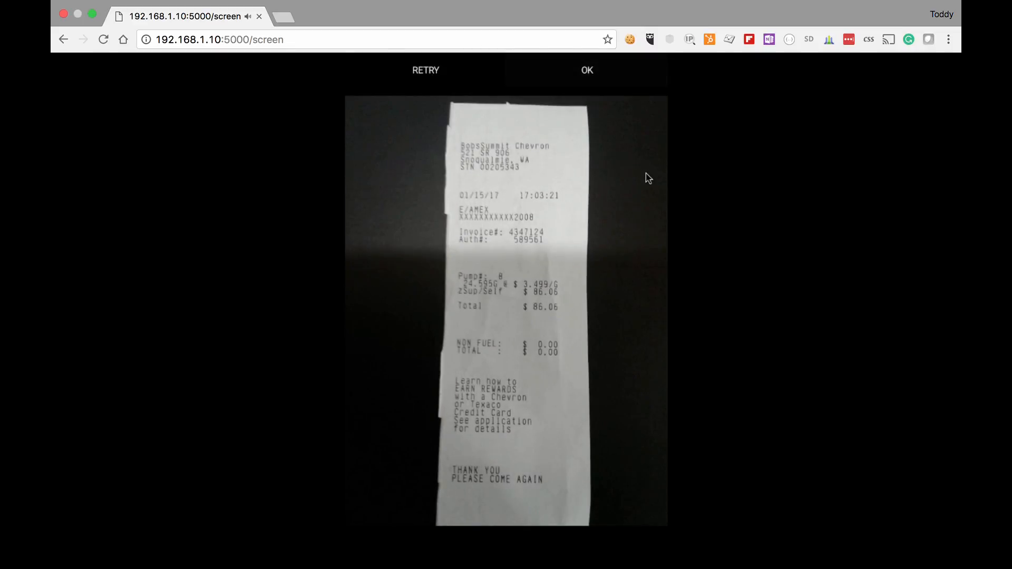
left_click(587, 70)
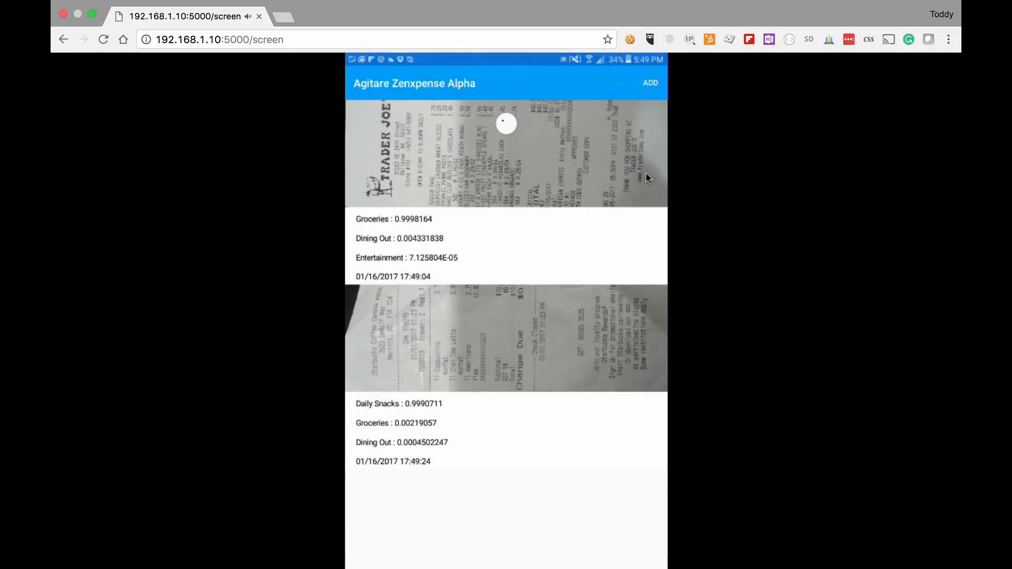